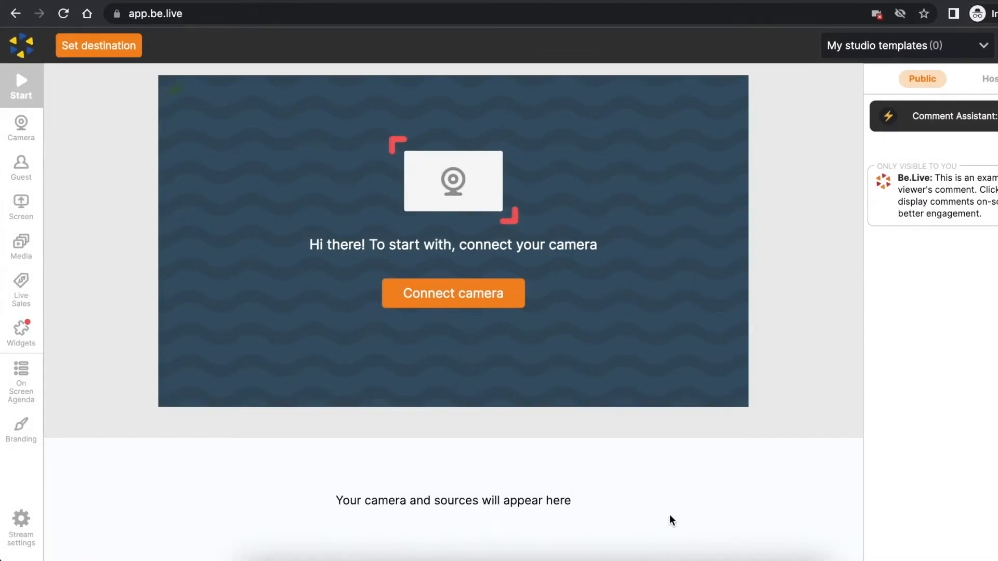
pyautogui.moveTo(491, 310)
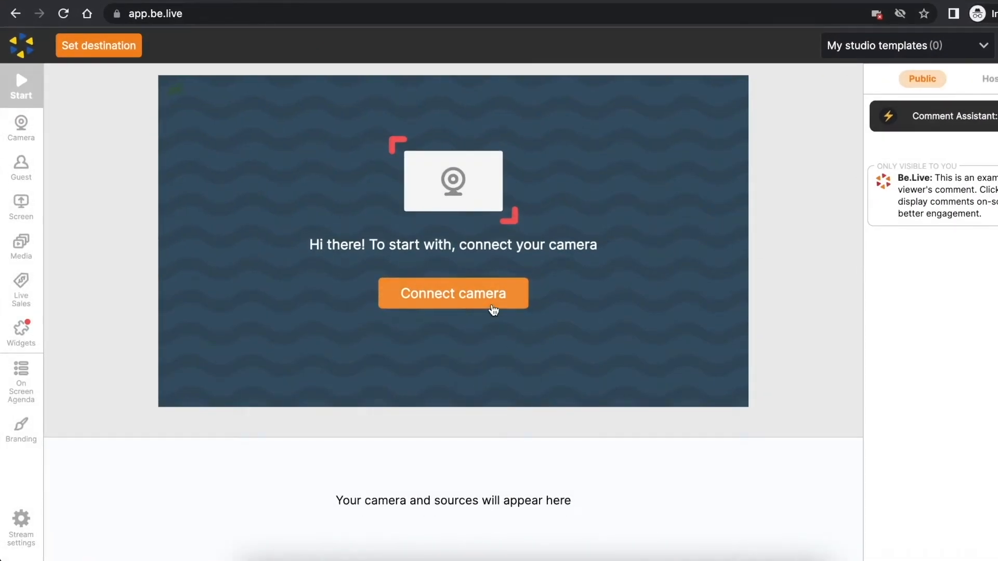
# Step: Connect the camera, allowing microphone and camera access after checking the site's permissions
pyautogui.click(452, 293)
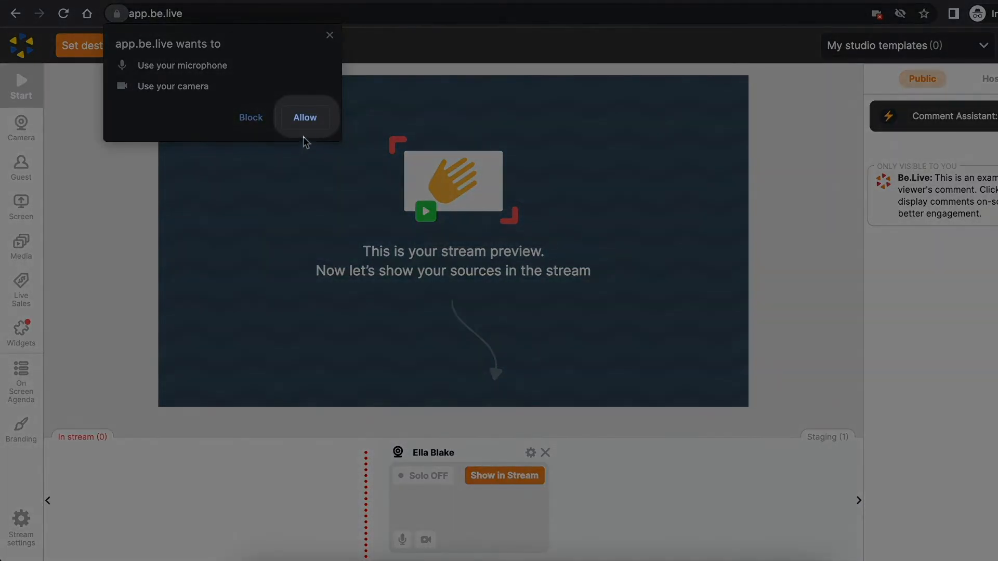
pyautogui.click(305, 118)
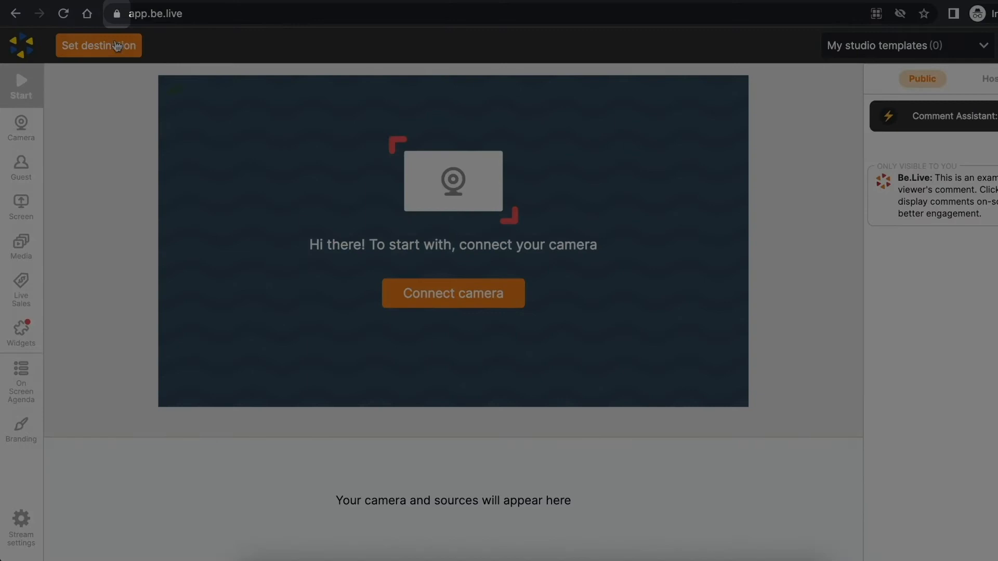
pyautogui.click(116, 13)
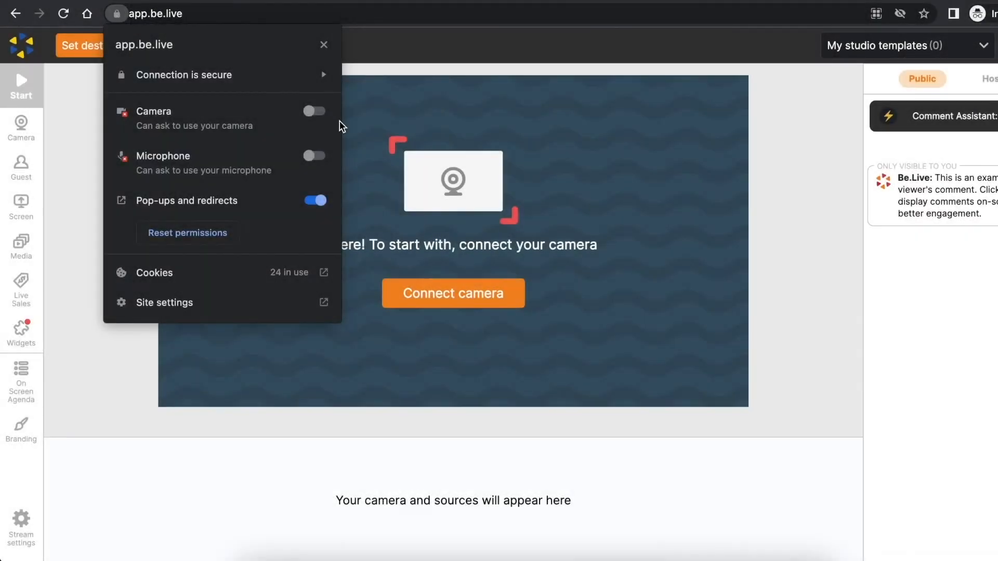
pyautogui.click(314, 111)
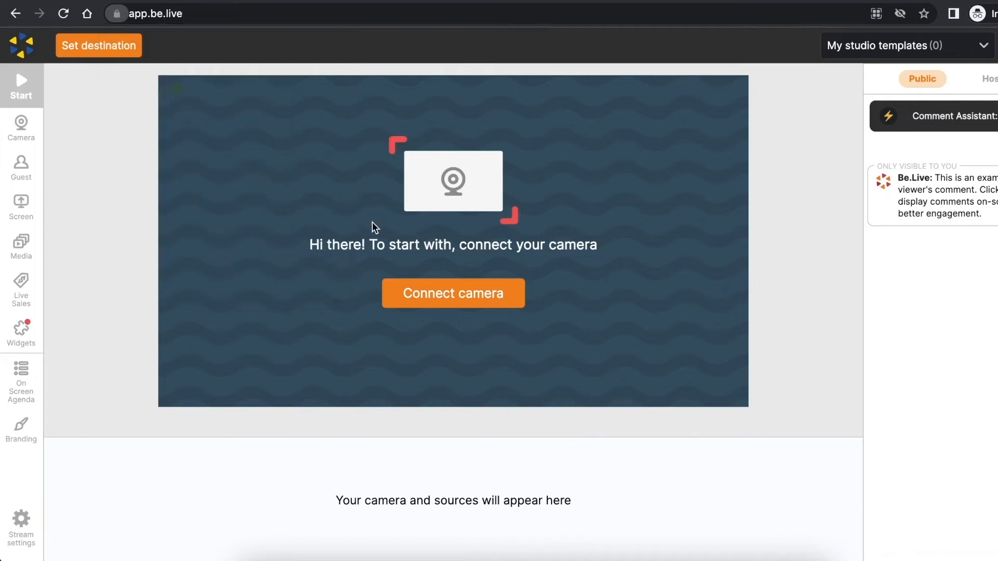
pyautogui.click(452, 293)
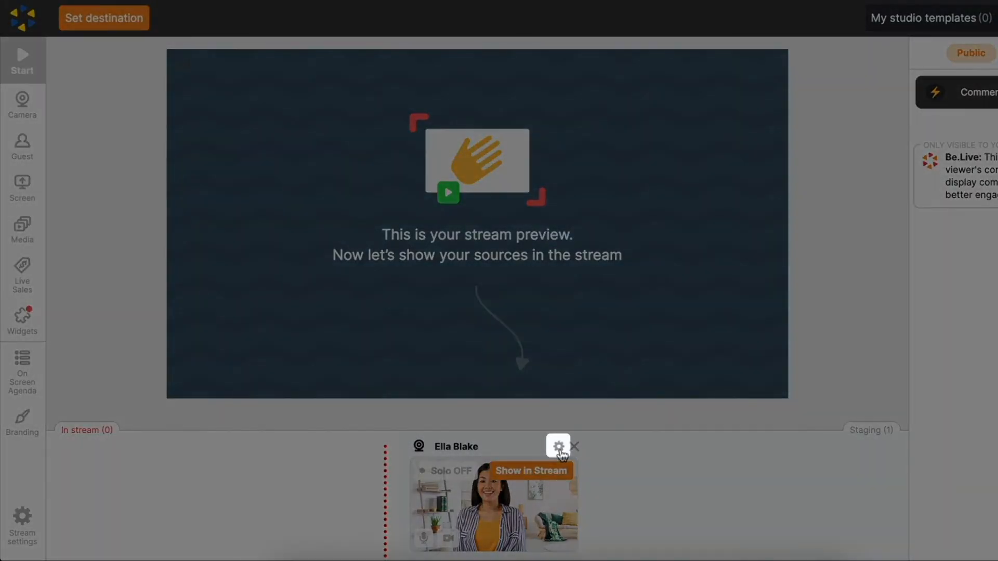
# Step: Confirm the camera source uses the External Camera and keep its resolution at 720p HD
pyautogui.click(557, 446)
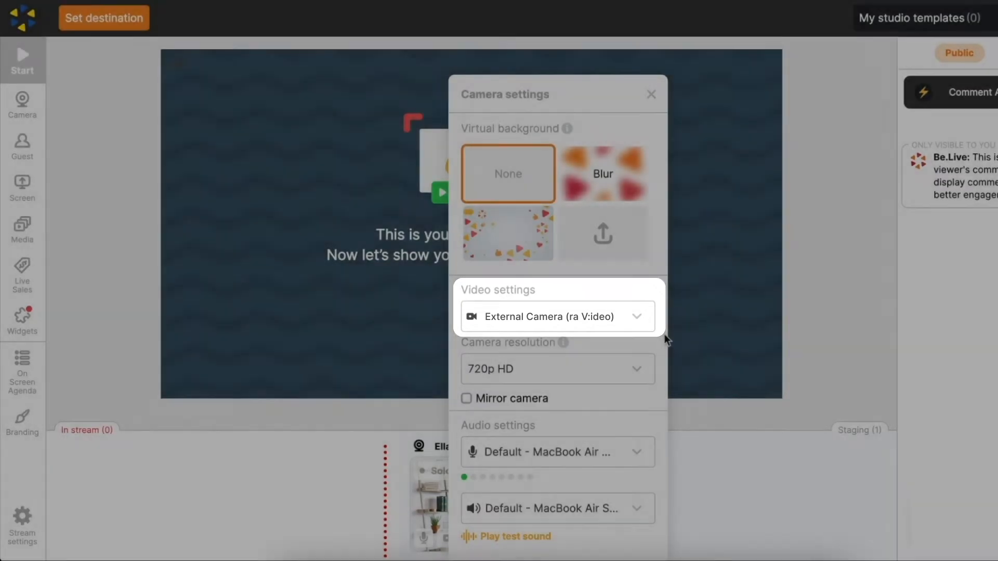
pyautogui.click(557, 316)
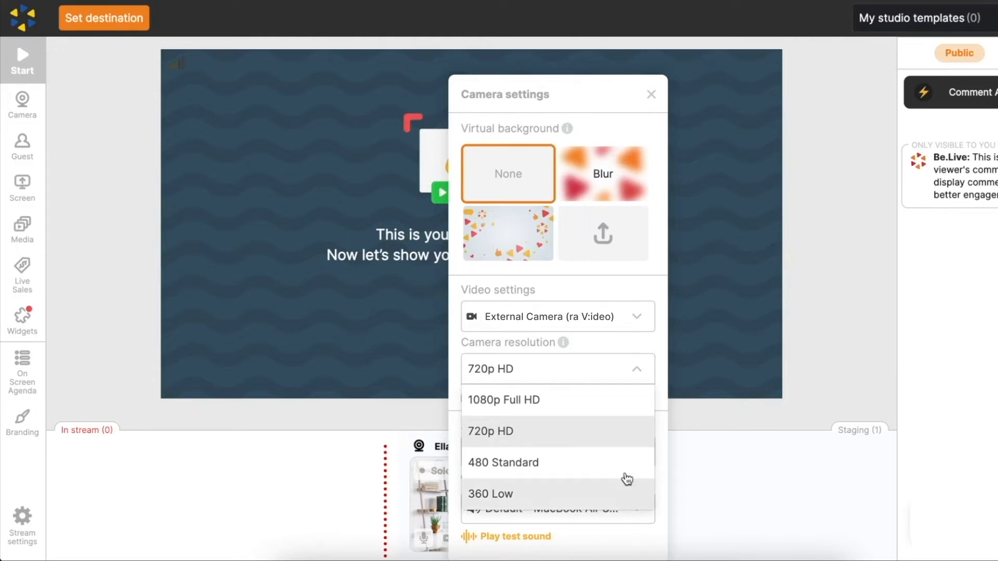
pyautogui.moveTo(614, 435)
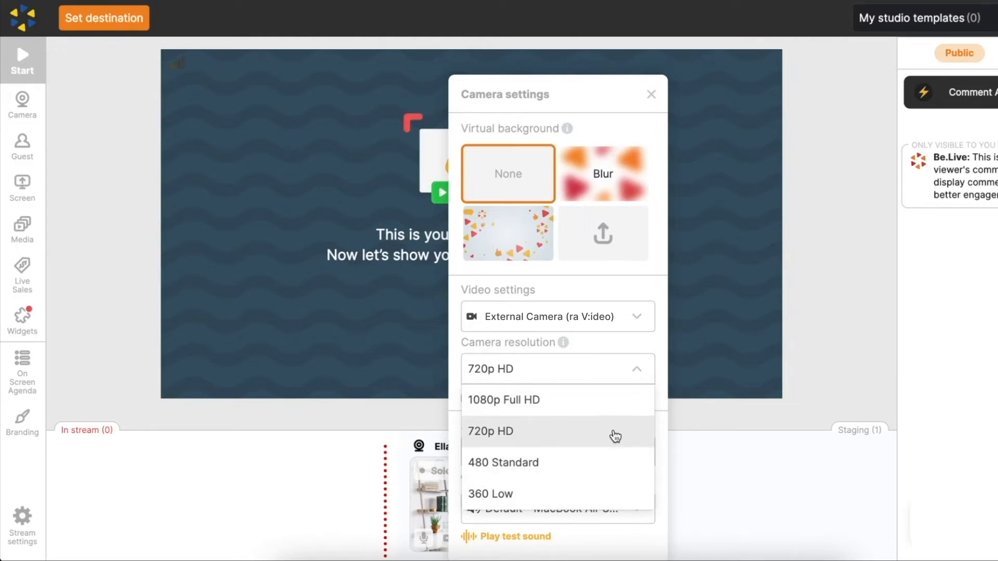
pyautogui.click(489, 431)
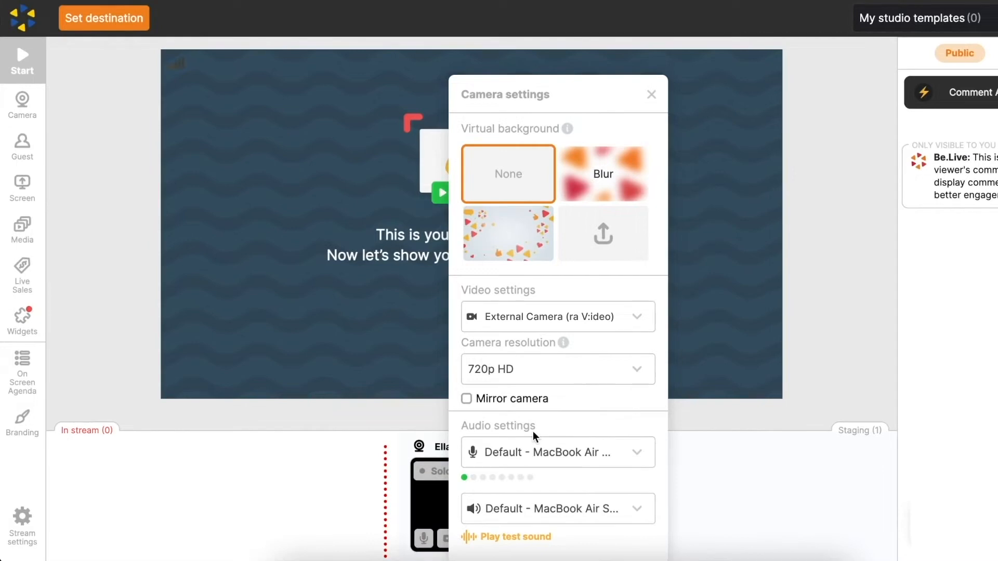
pyautogui.click(650, 95)
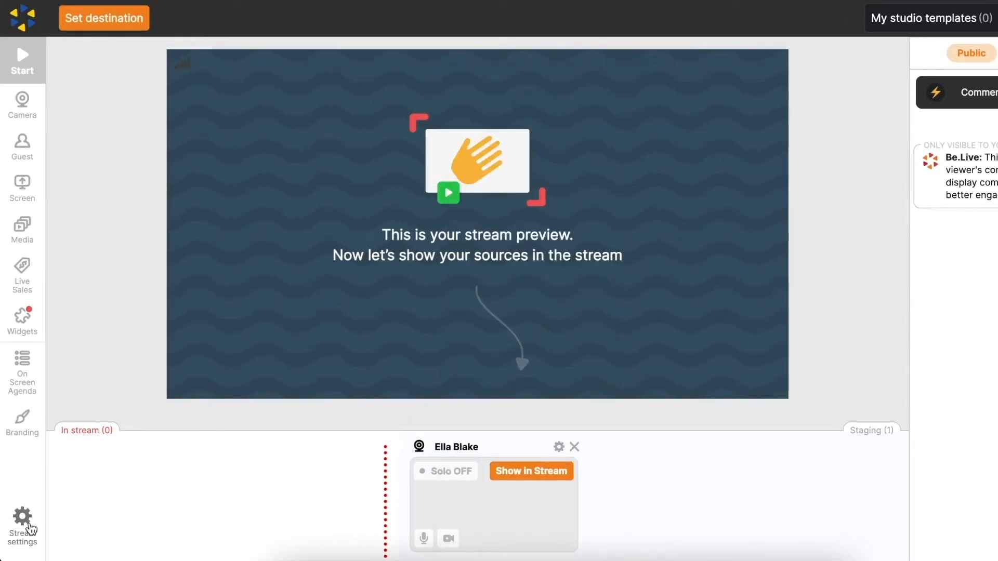
# Step: Review the stream settings, confirming broadcast quality at 1080p Full HD
pyautogui.click(22, 522)
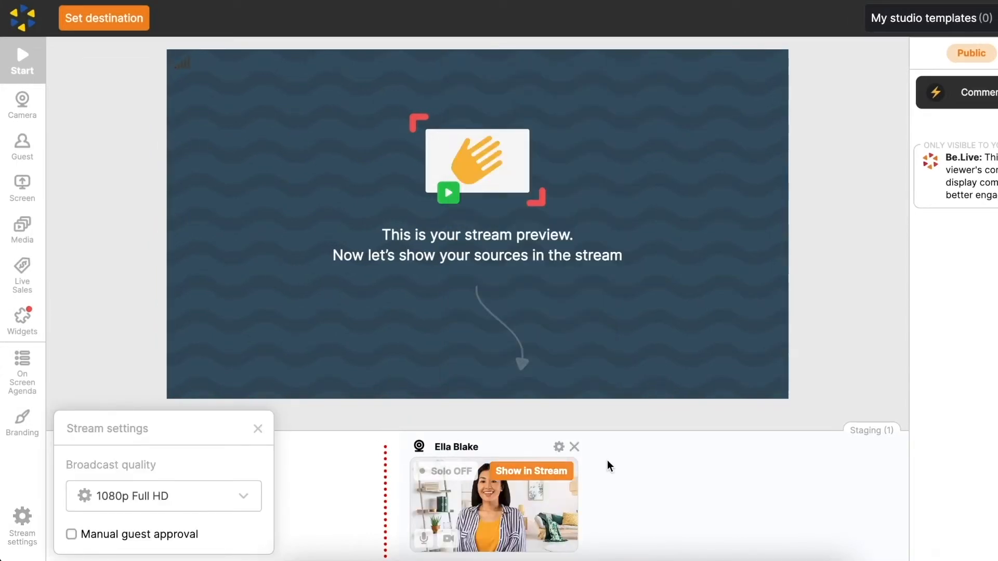
pyautogui.click(22, 107)
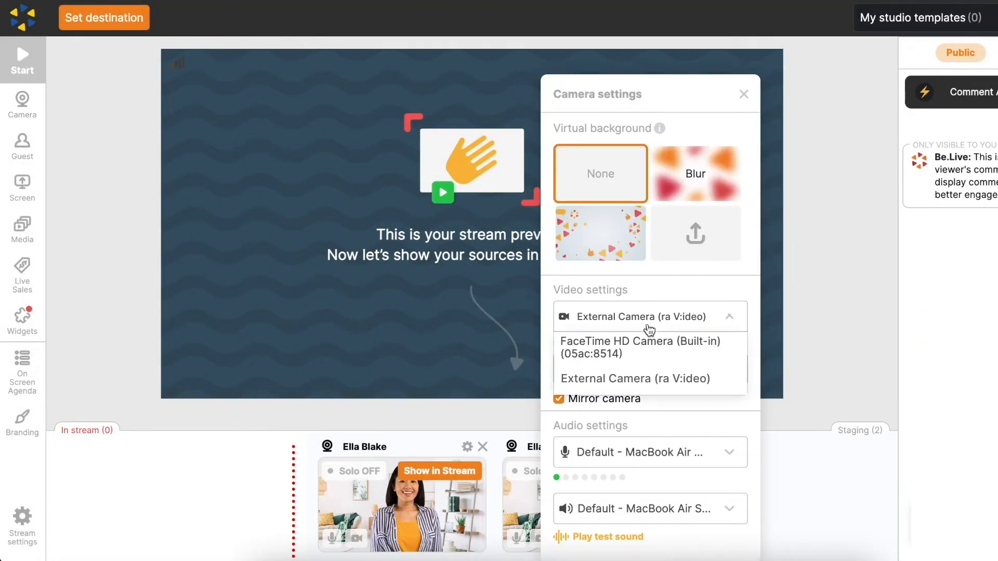
# Step: Set the second camera source to the External Camera and mute its microphone
pyautogui.click(648, 316)
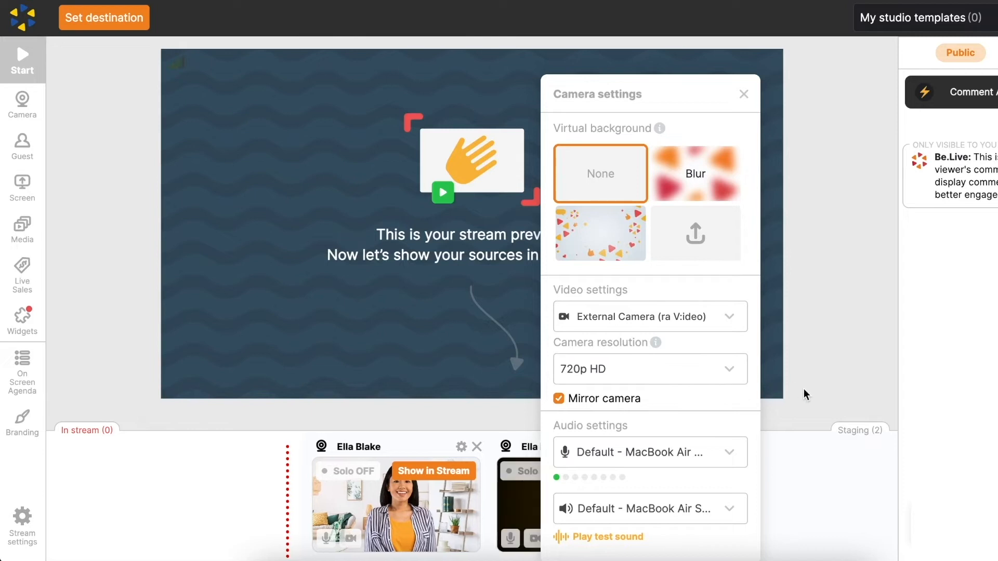
pyautogui.click(742, 94)
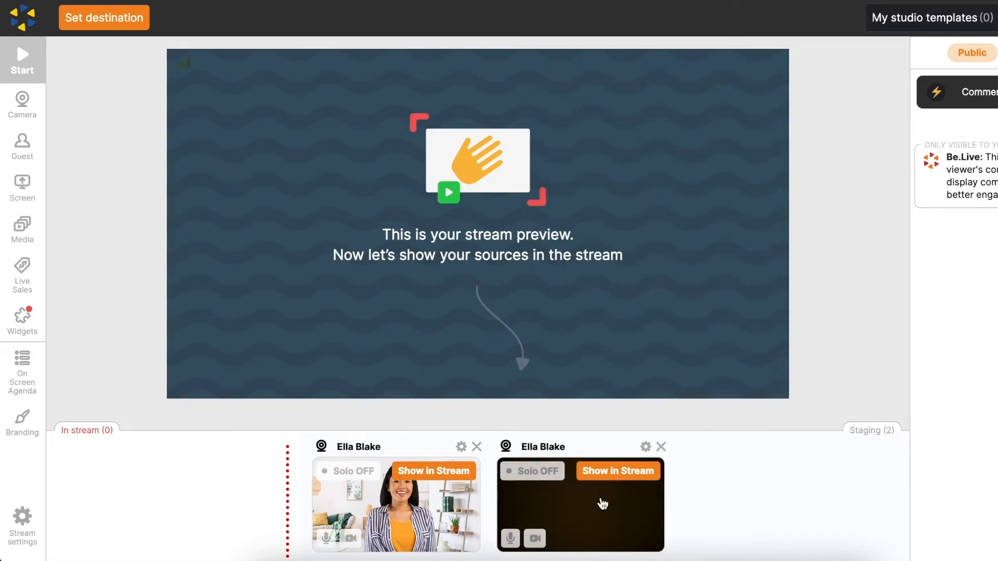
pyautogui.click(509, 538)
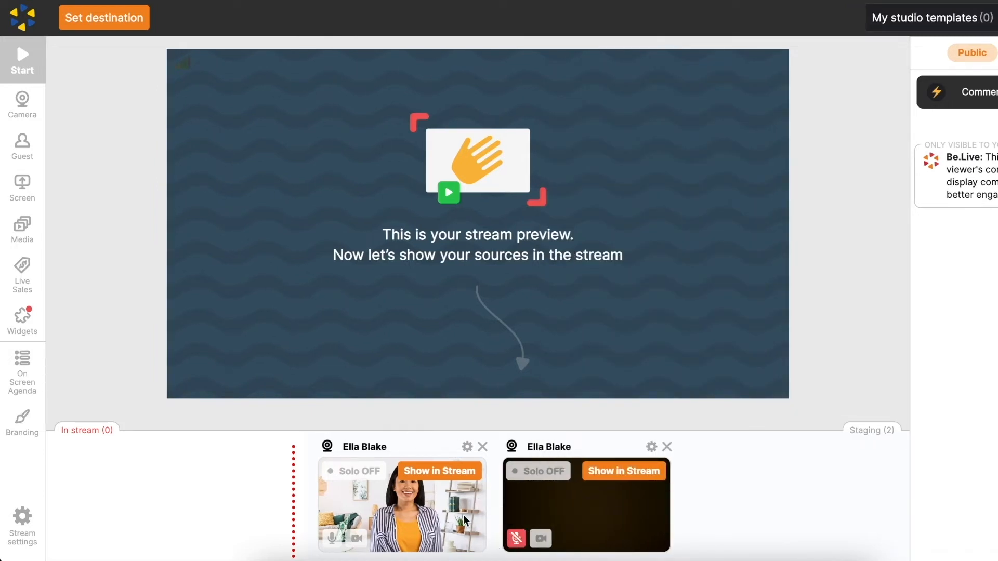
pyautogui.click(467, 446)
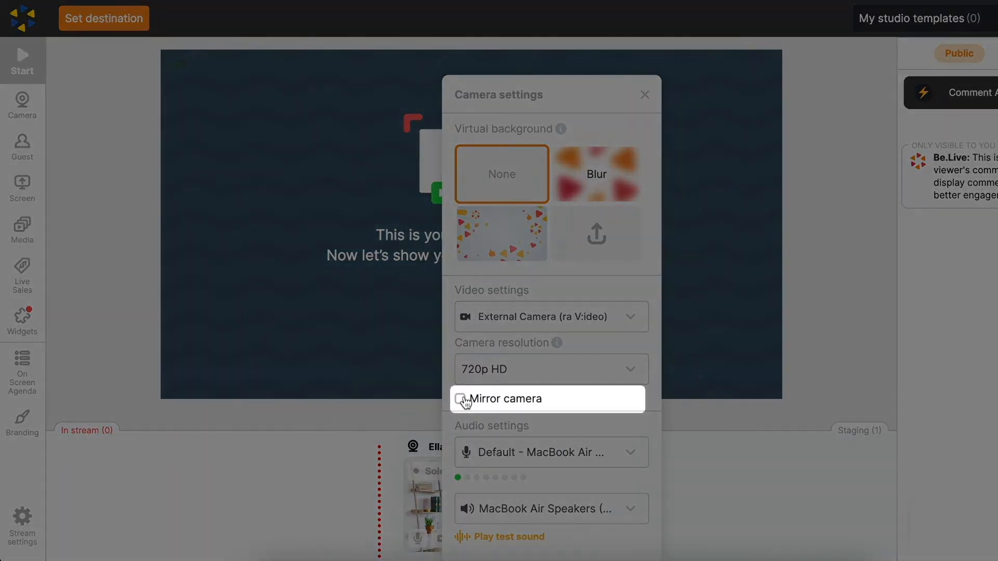
# Step: Turn on Mirror camera and play the speaker test sound twice
pyautogui.click(461, 398)
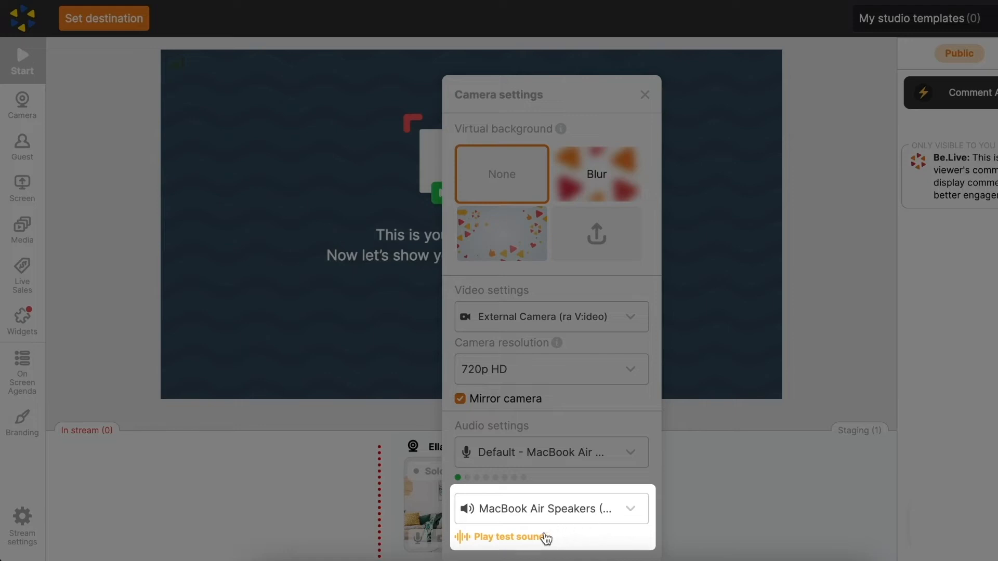
pyautogui.click(505, 536)
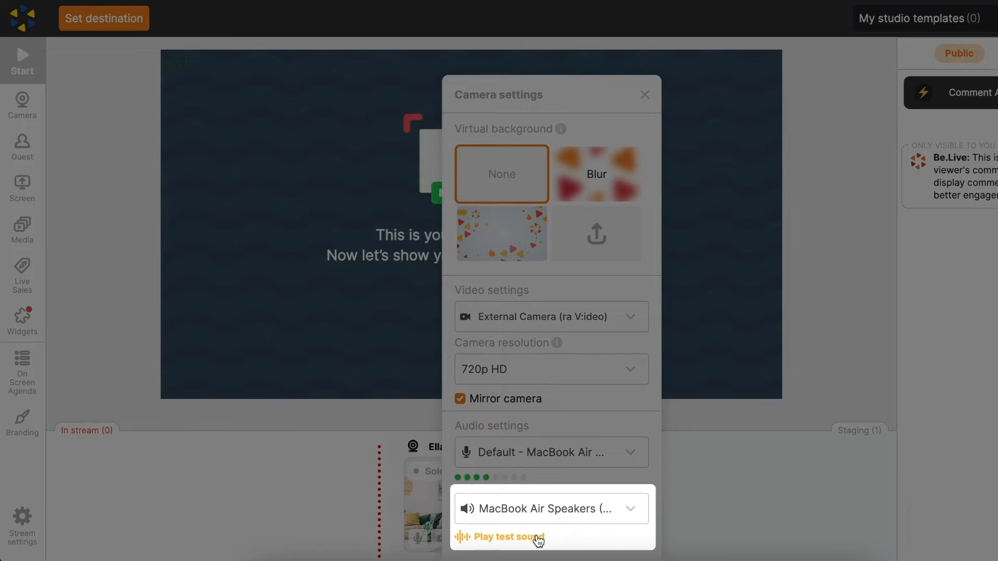
pyautogui.click(509, 536)
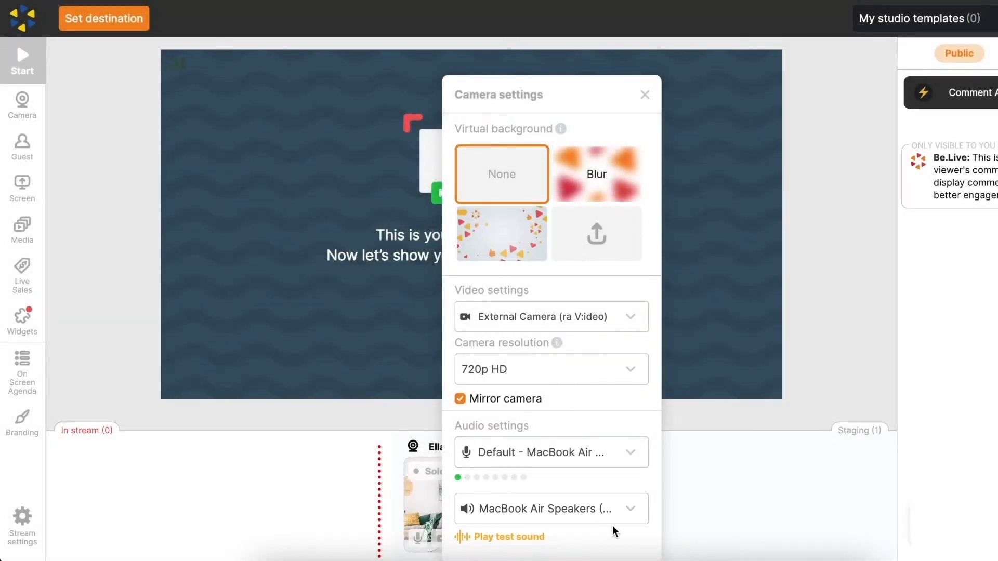
pyautogui.click(644, 95)
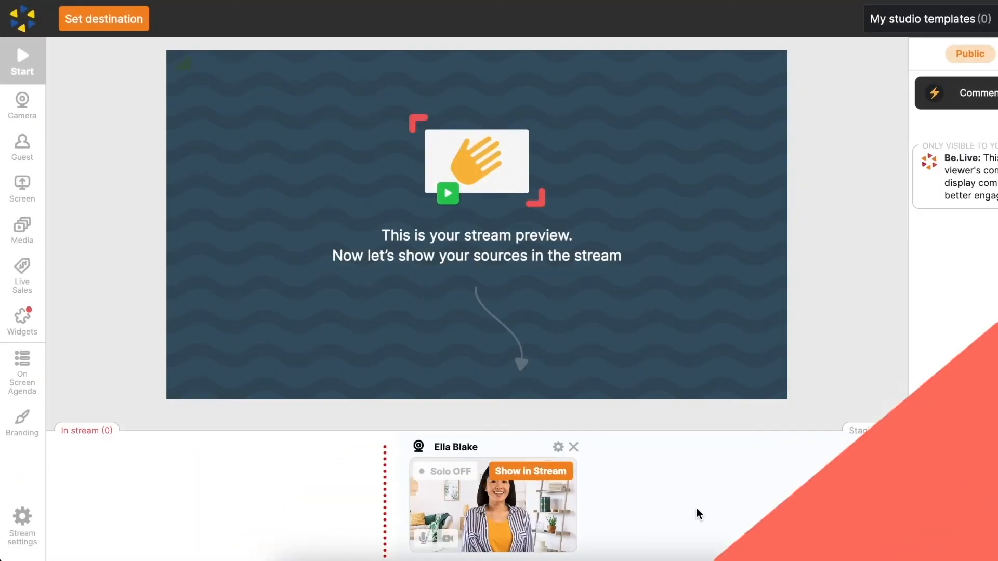
# Step: Show the camera and the daisies image in the stream side by side
pyautogui.click(530, 471)
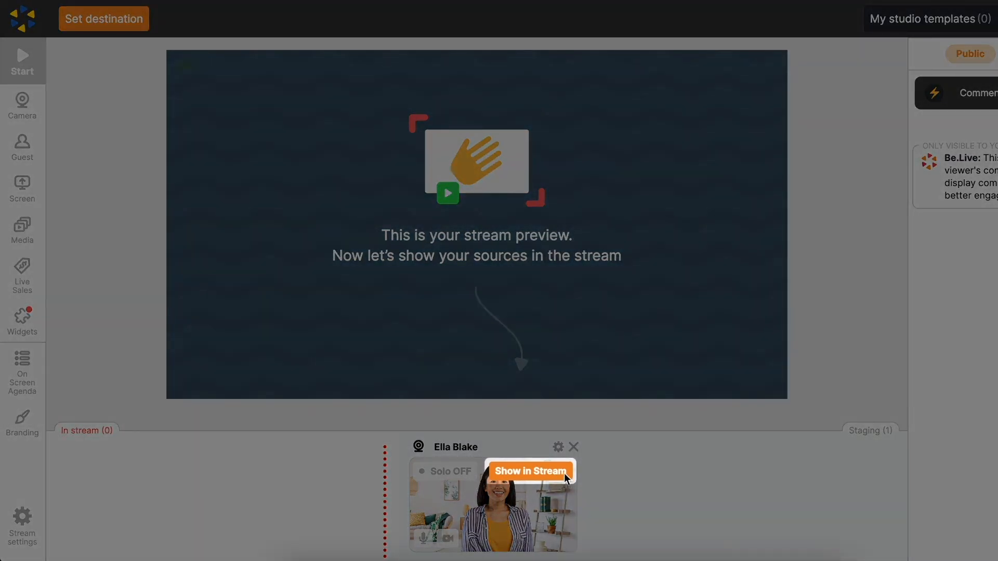
pyautogui.click(529, 471)
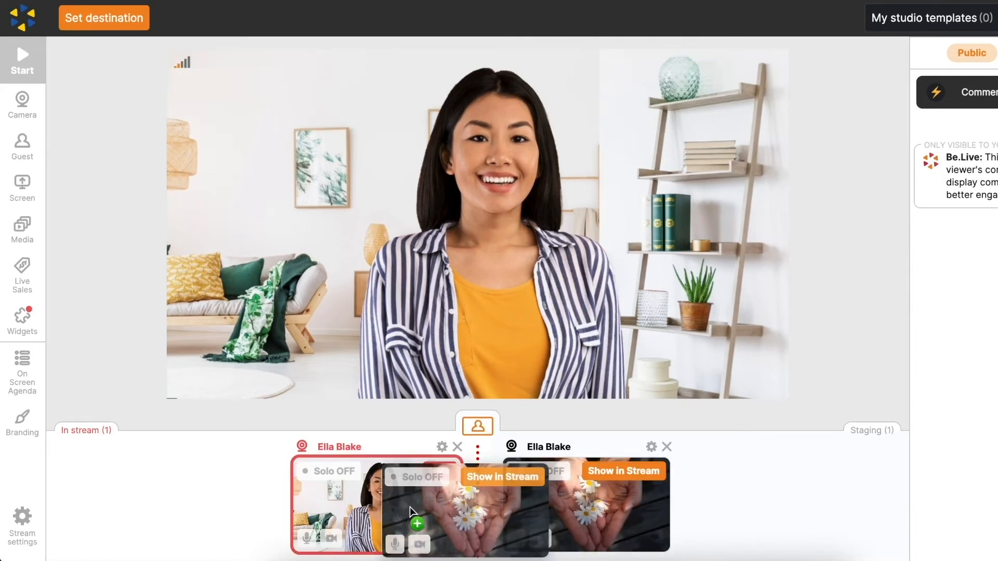
pyautogui.click(502, 471)
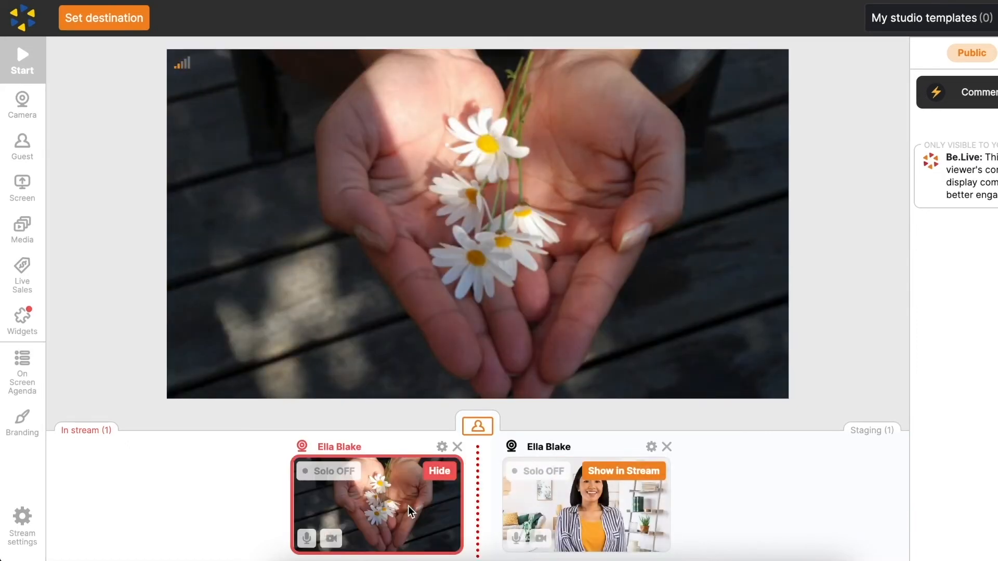
pyautogui.click(623, 471)
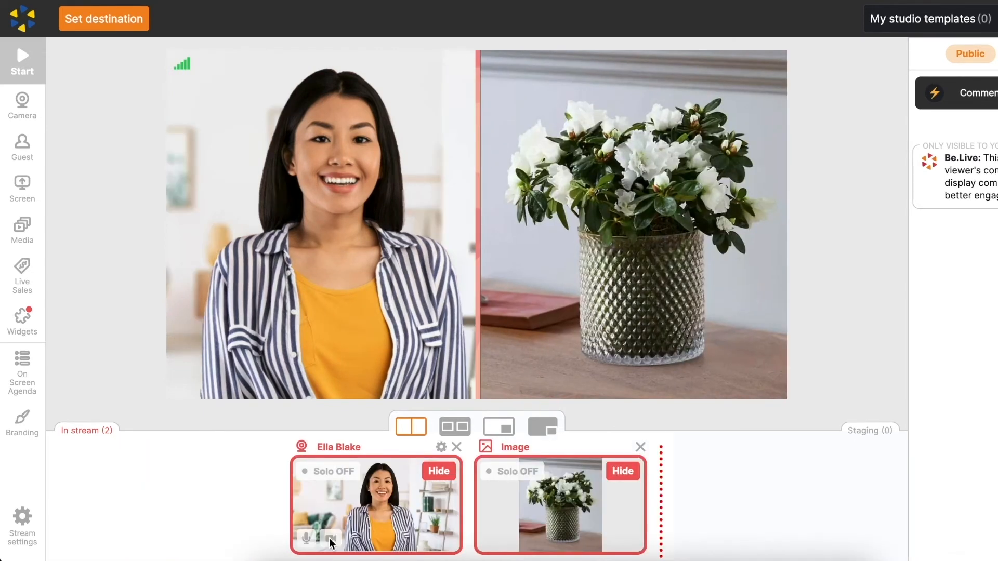
pyautogui.moveTo(330, 538)
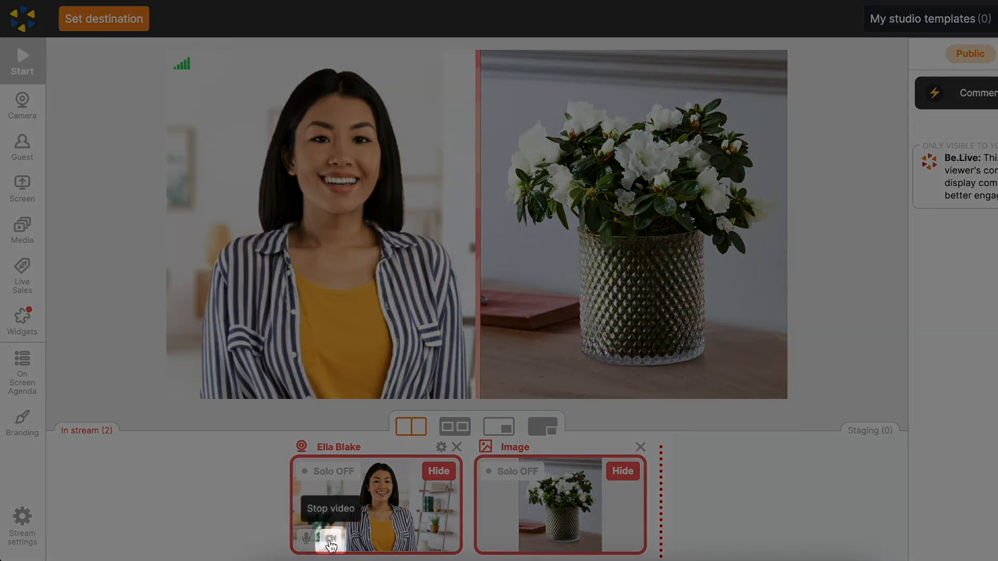
# Step: Stop the in-stream camera's video and mute its microphone
pyautogui.click(330, 539)
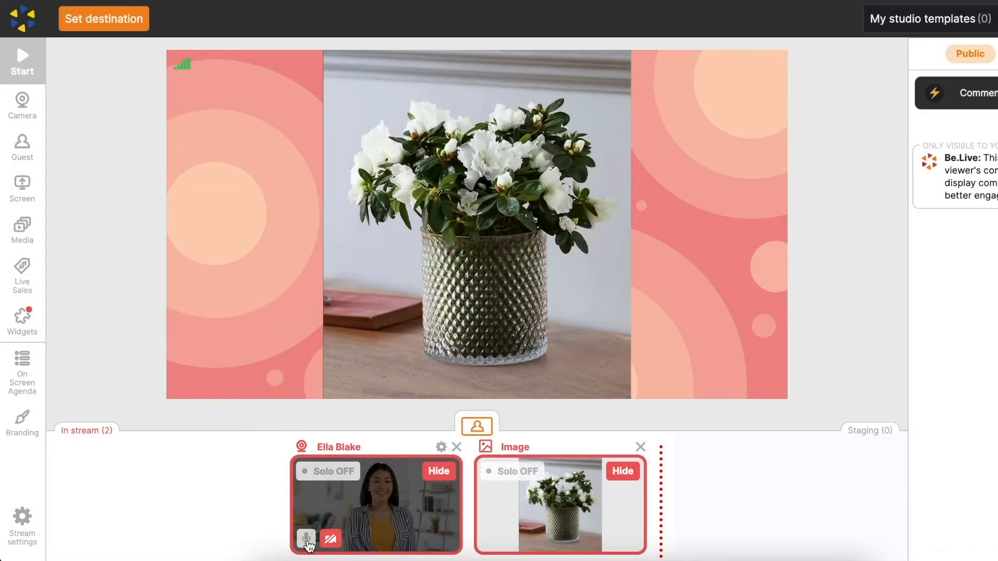
pyautogui.moveTo(306, 540)
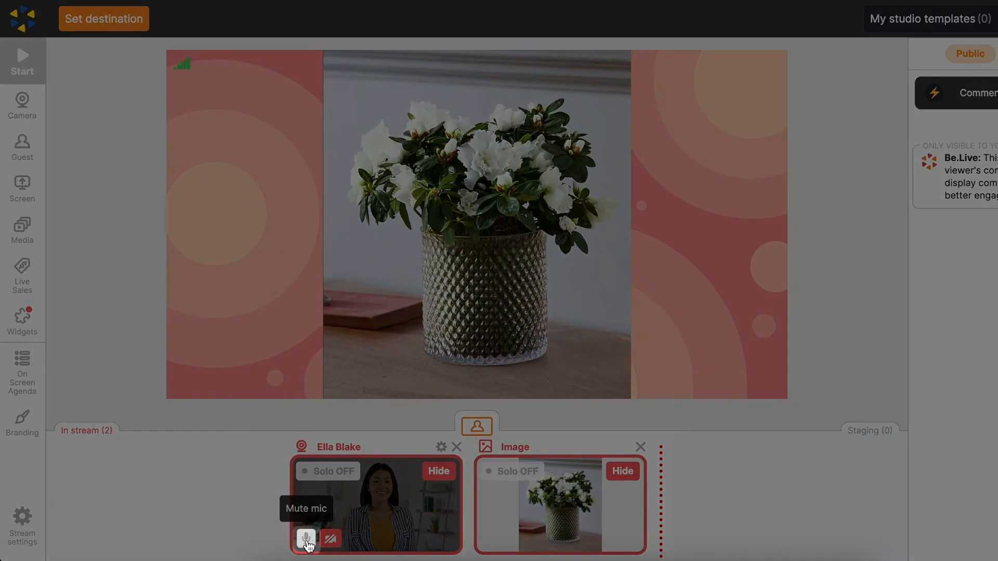
pyautogui.click(305, 540)
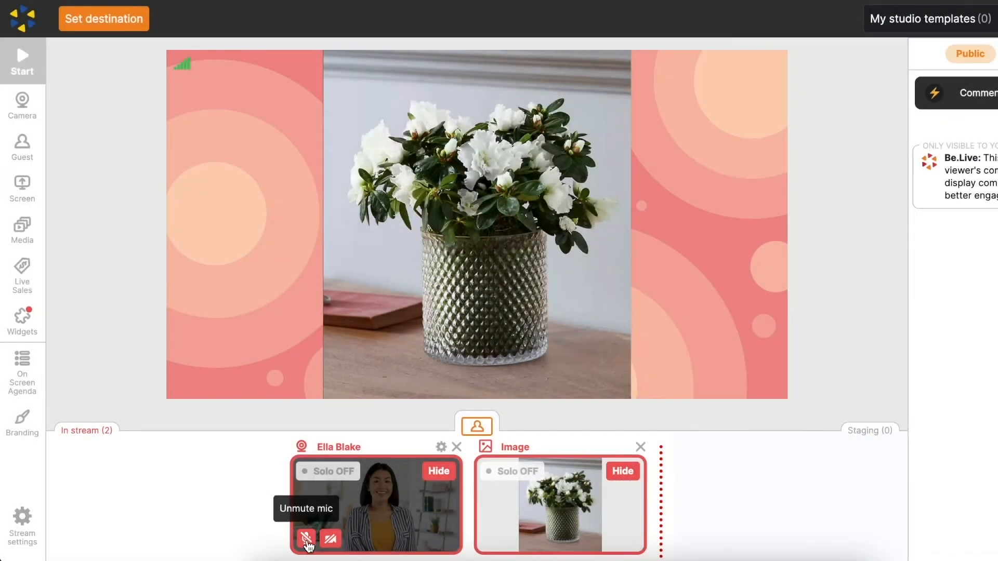